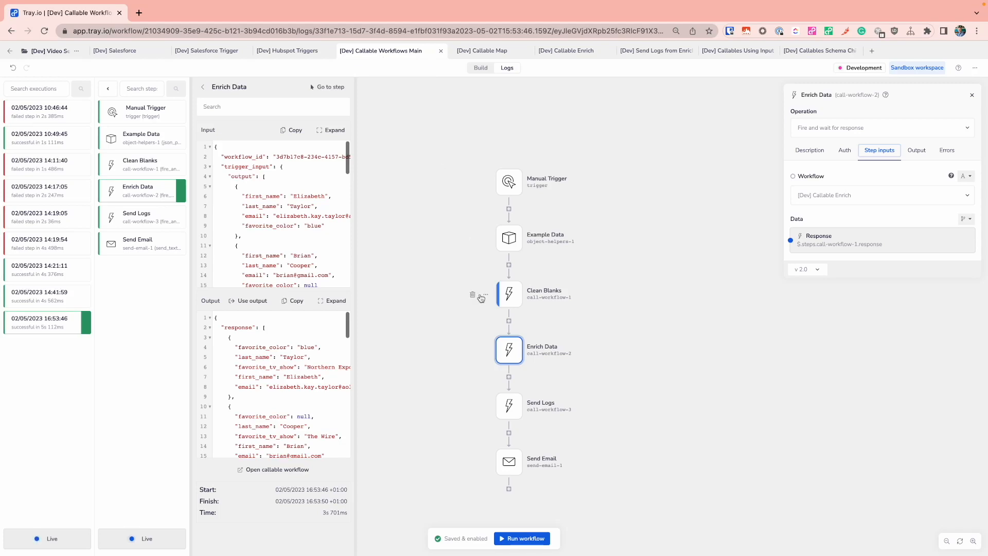
Review the Send Logs step's call operation, keeping Fire and forget selected
left_click(508, 407)
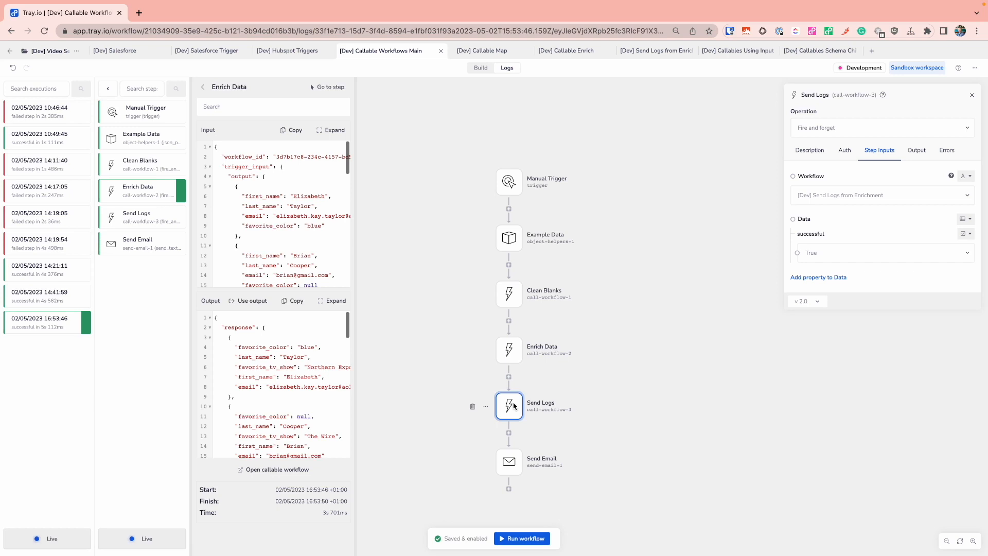
left_click(882, 127)
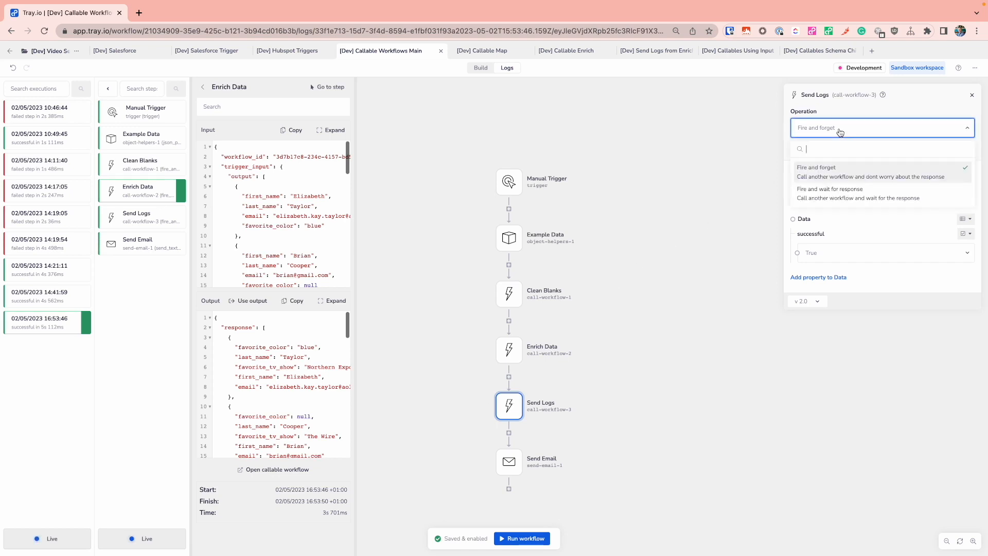
left_click(816, 166)
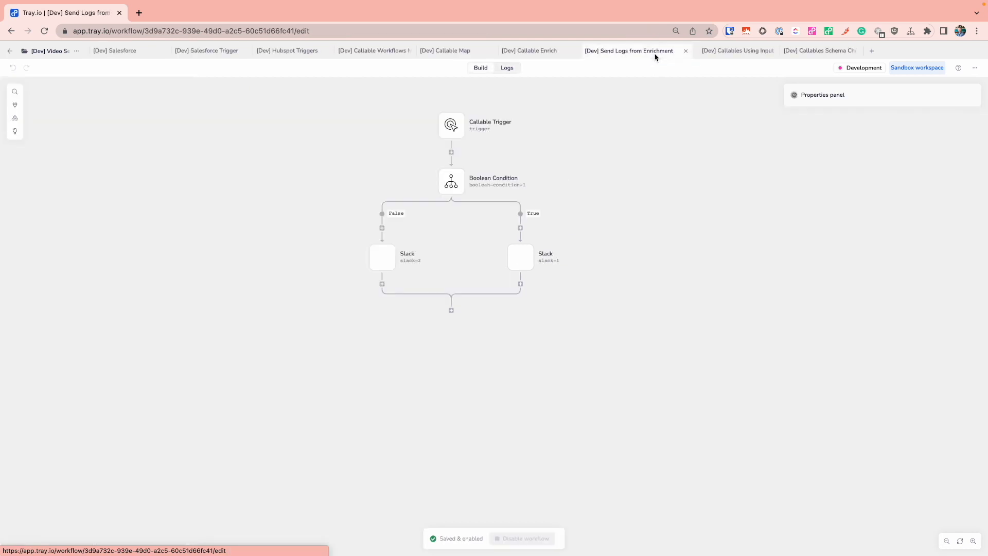
Check the Callable Trigger needs no inputs, then view the child workflow's Logs listing two runs
left_click(451, 125)
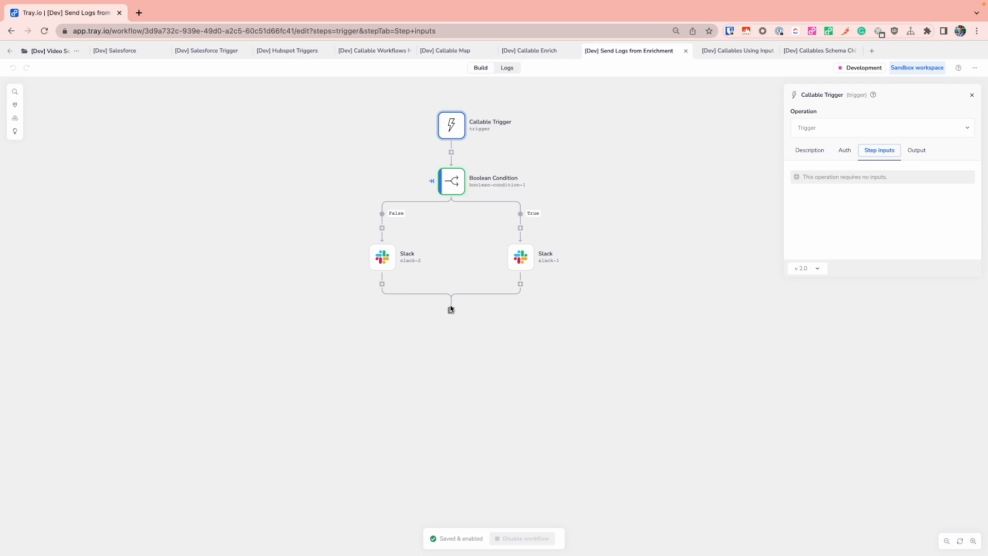
left_click(507, 68)
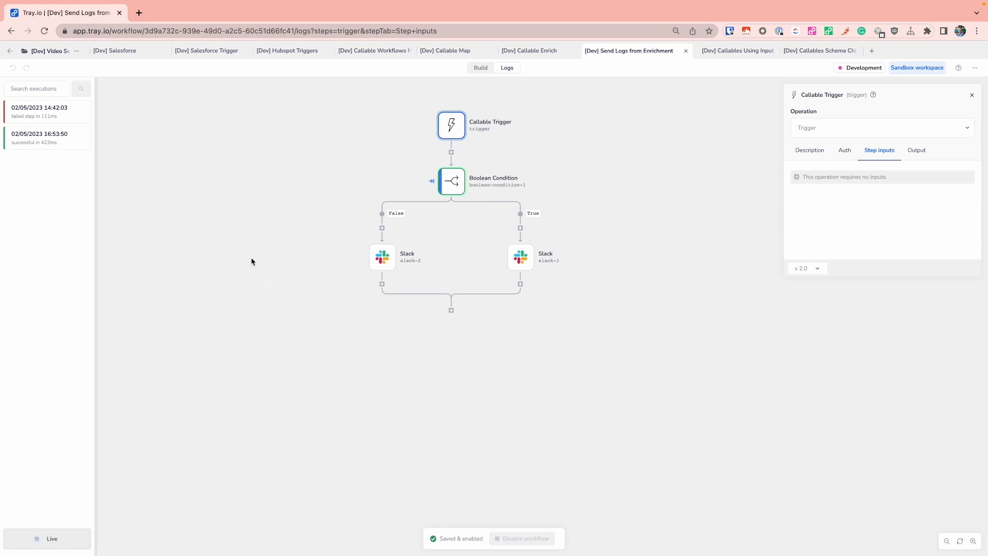
Inspect the 16:53:50 run's Boolean Condition taking the true branch, then return to Callable Workflows Main
left_click(48, 138)
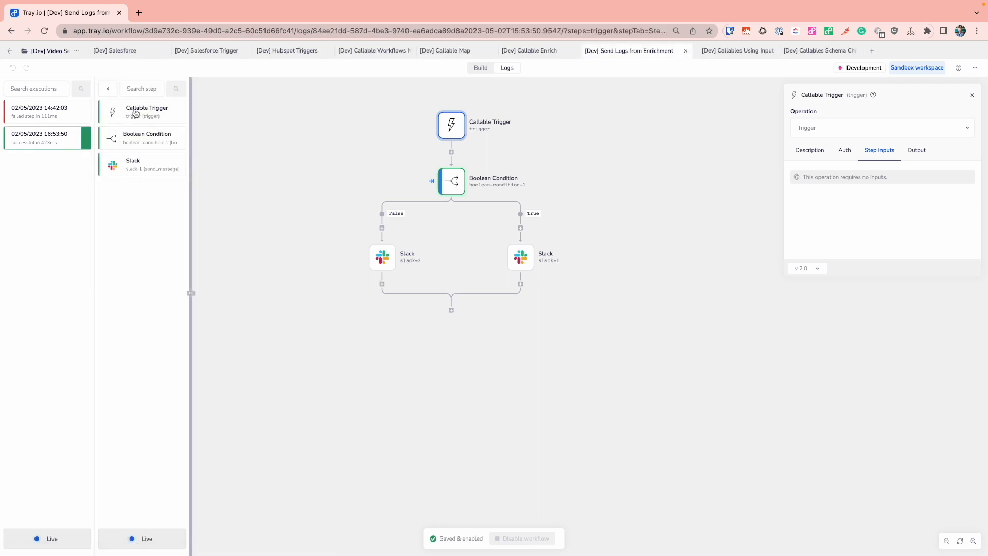
left_click(146, 111)
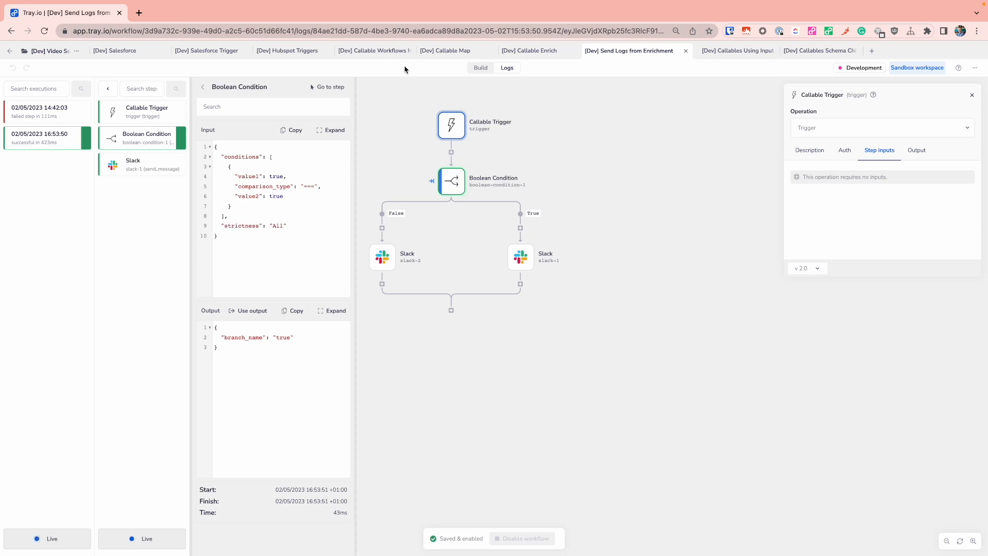
left_click(381, 50)
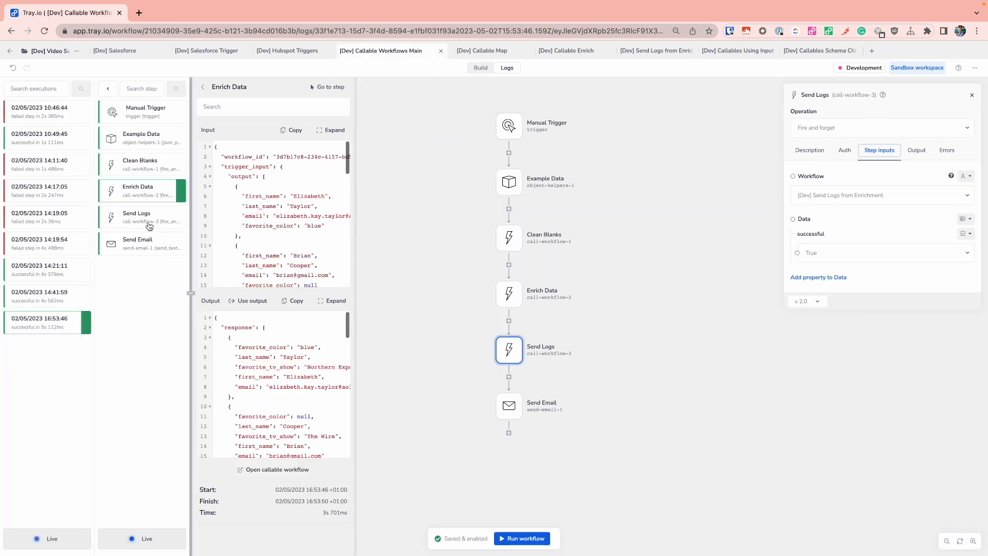
Compare Send Logs firing in 423 ms with Enrich Data waiting 3.7 s, then close Enrich Data's settings
left_click(142, 216)
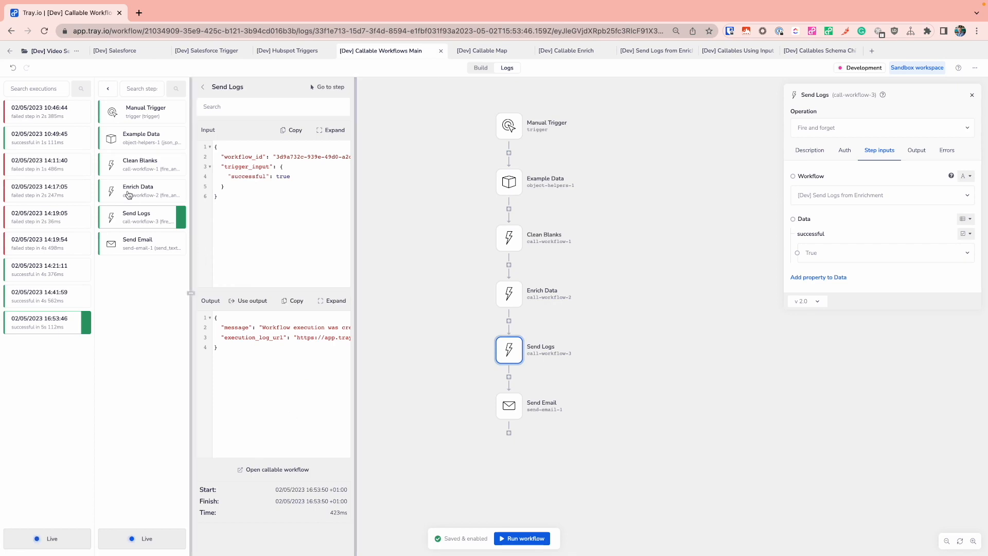
left_click(137, 189)
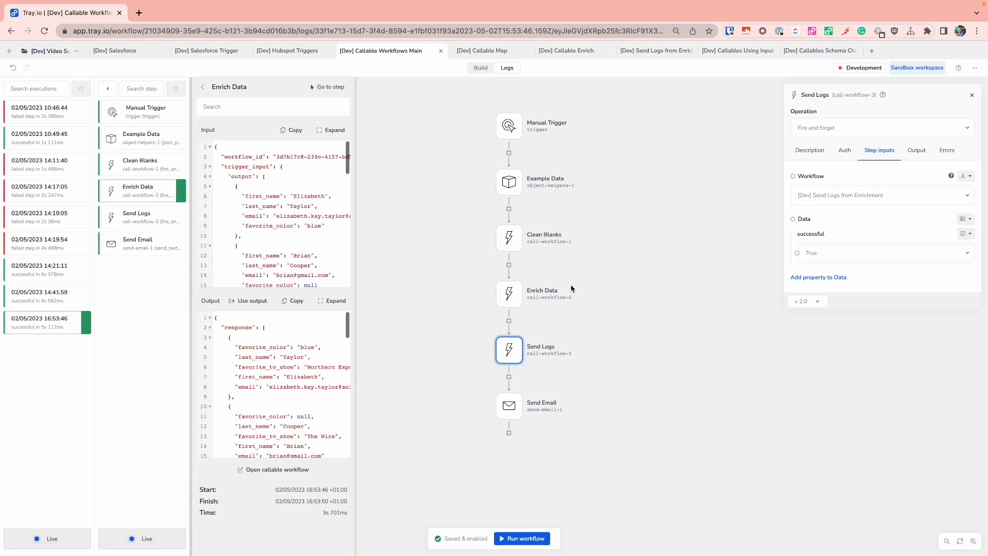
left_click(508, 294)
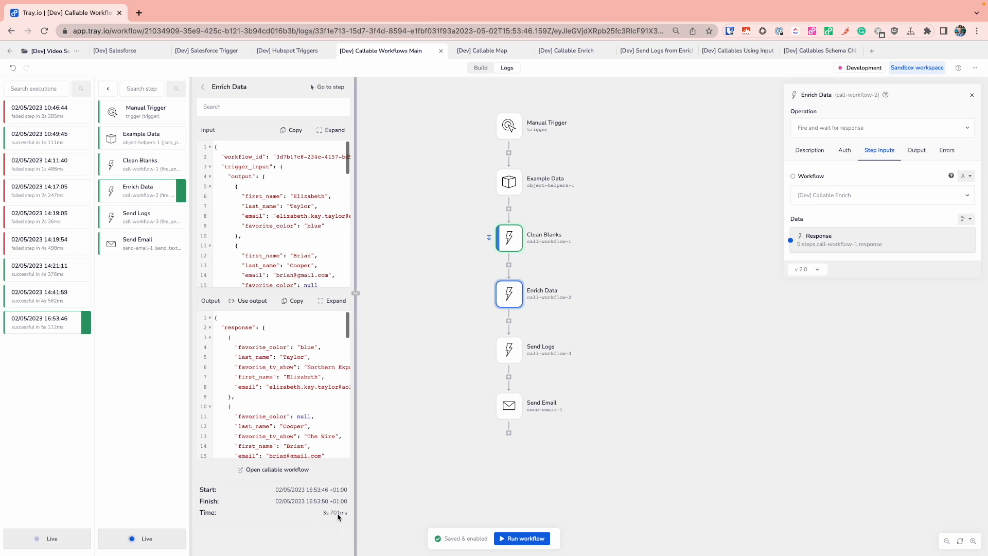
left_click(137, 243)
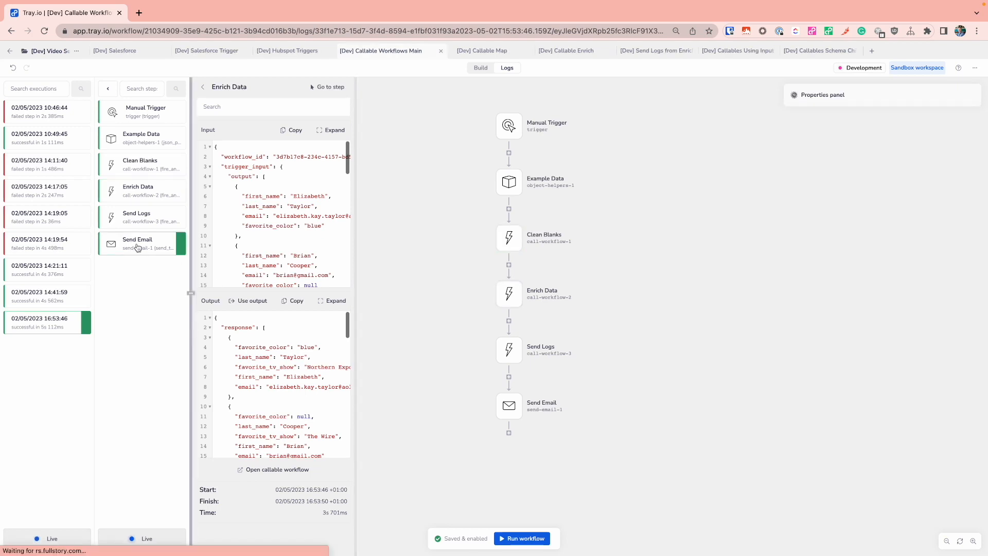
View Send Email's run data showing the enrichment email sent successfully in 282 ms
left_click(137, 242)
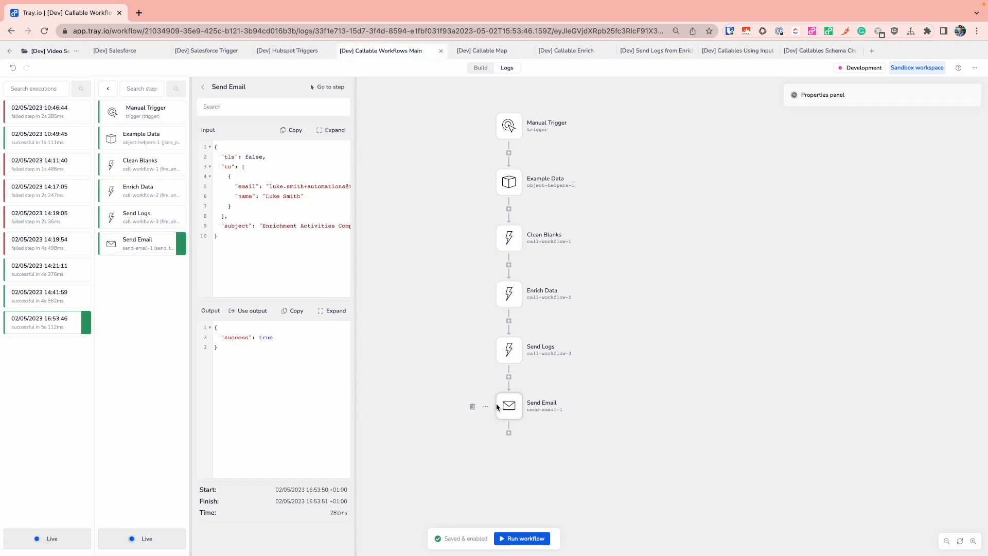
mouse_move(451, 382)
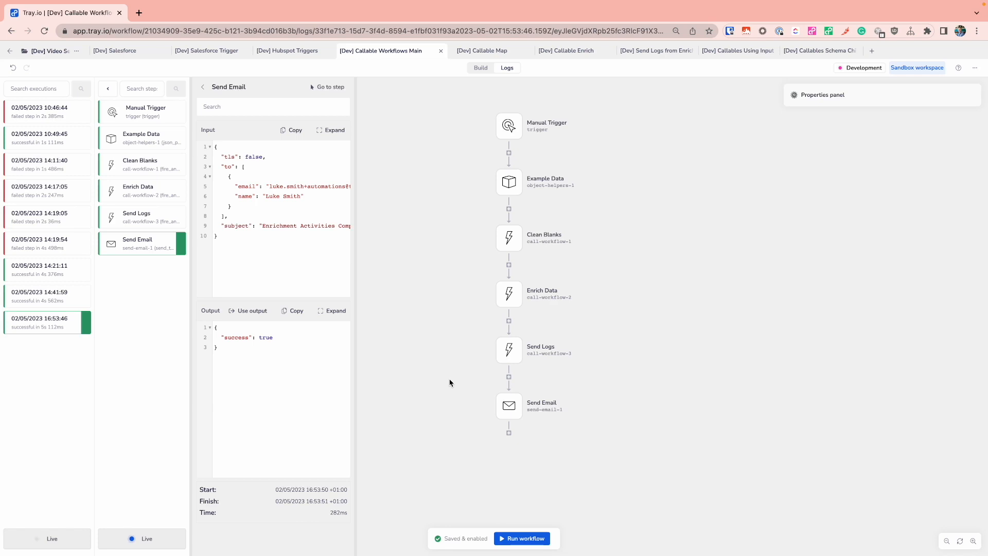
left_click(37, 538)
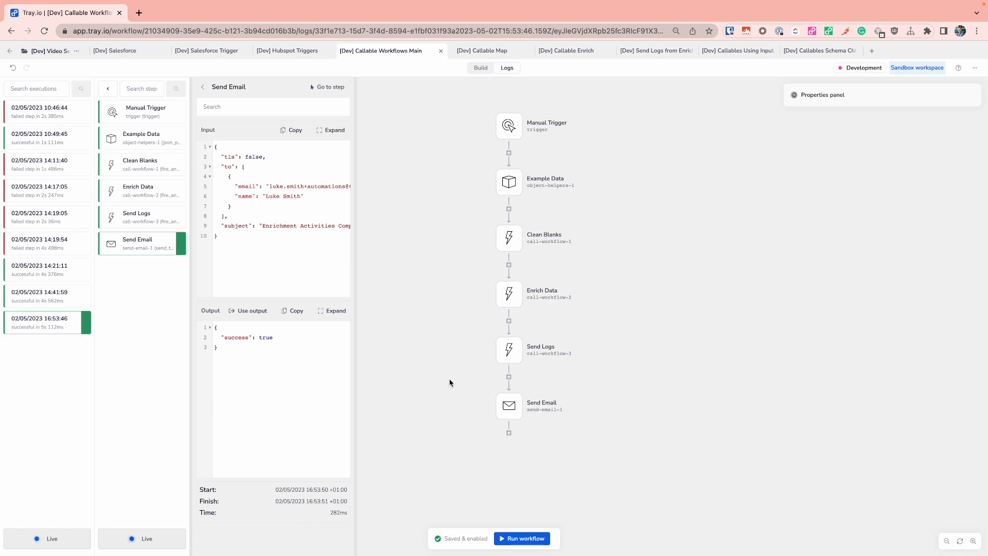